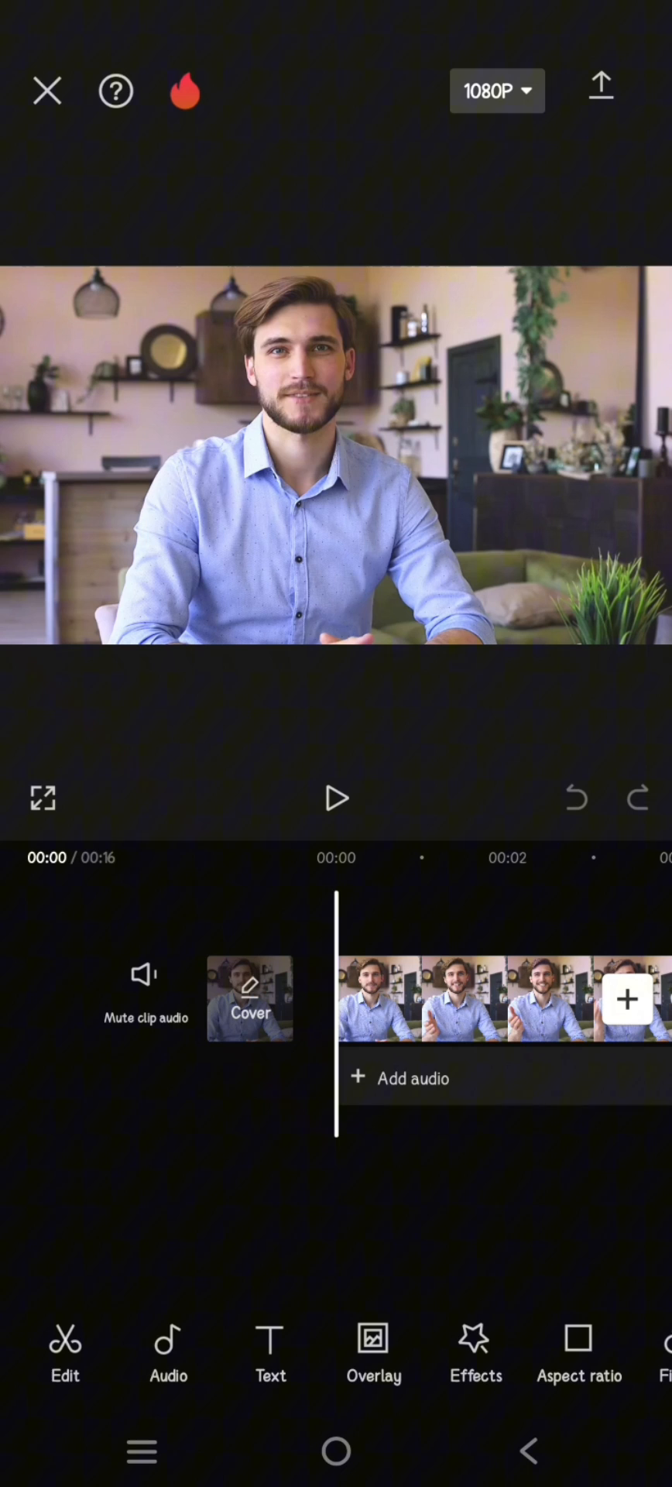
Open the Text tools and scroll the toolbar to reveal Draw
click(270, 1356)
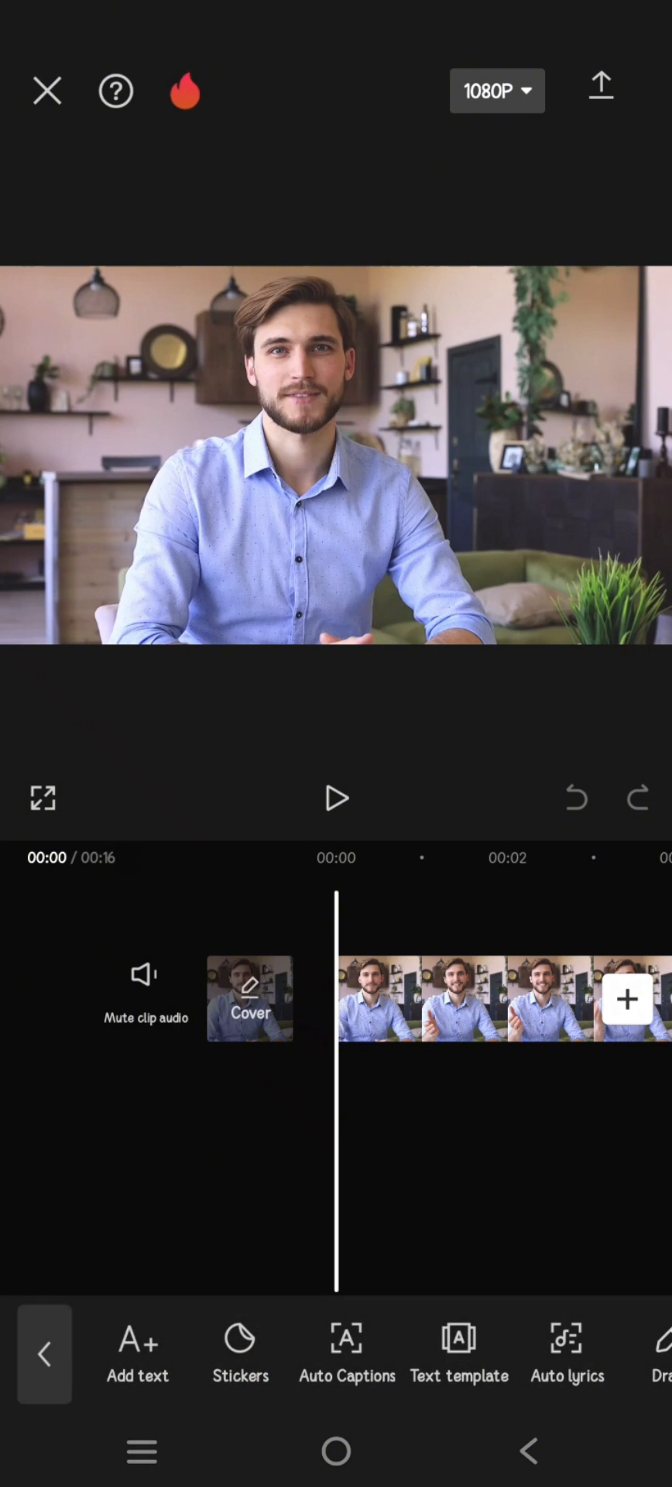
scroll(left, 3)
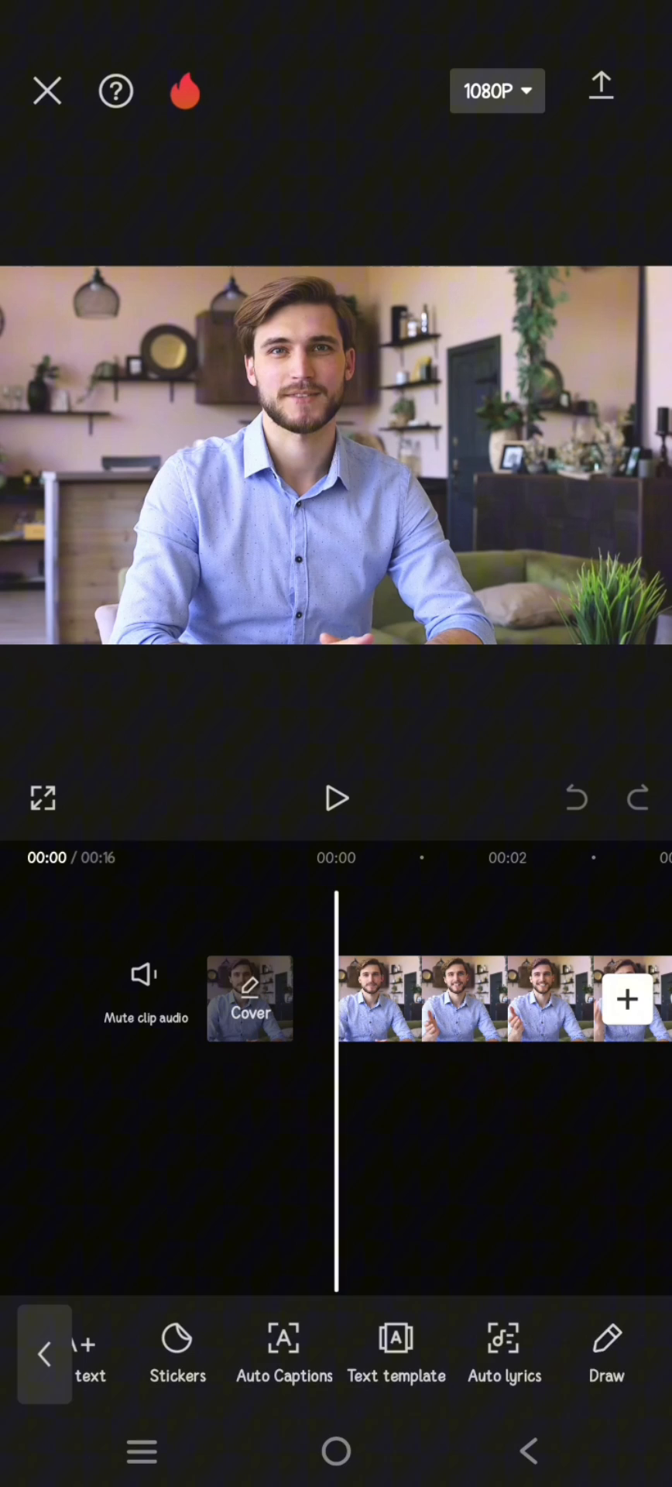
Sketch a curved white arrow over the video's left side with the dashed arrow brush
click(605, 1353)
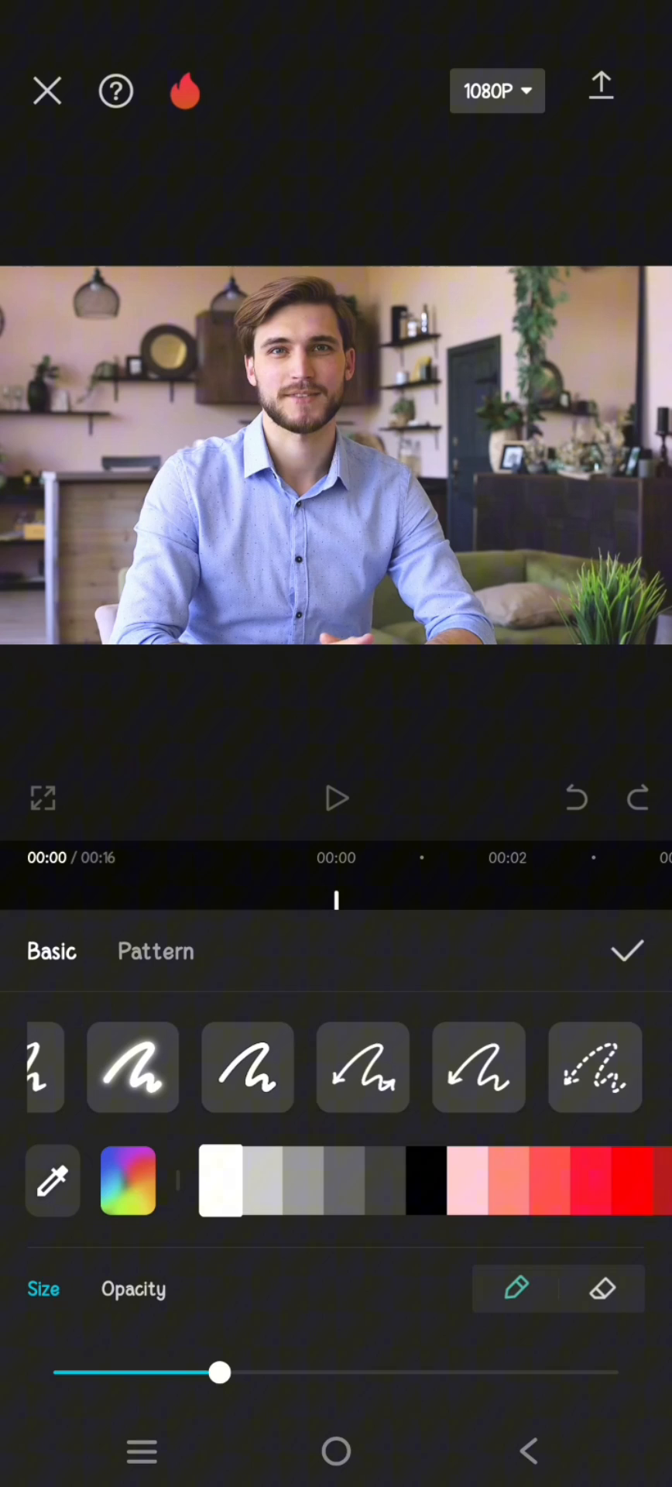
click(595, 1067)
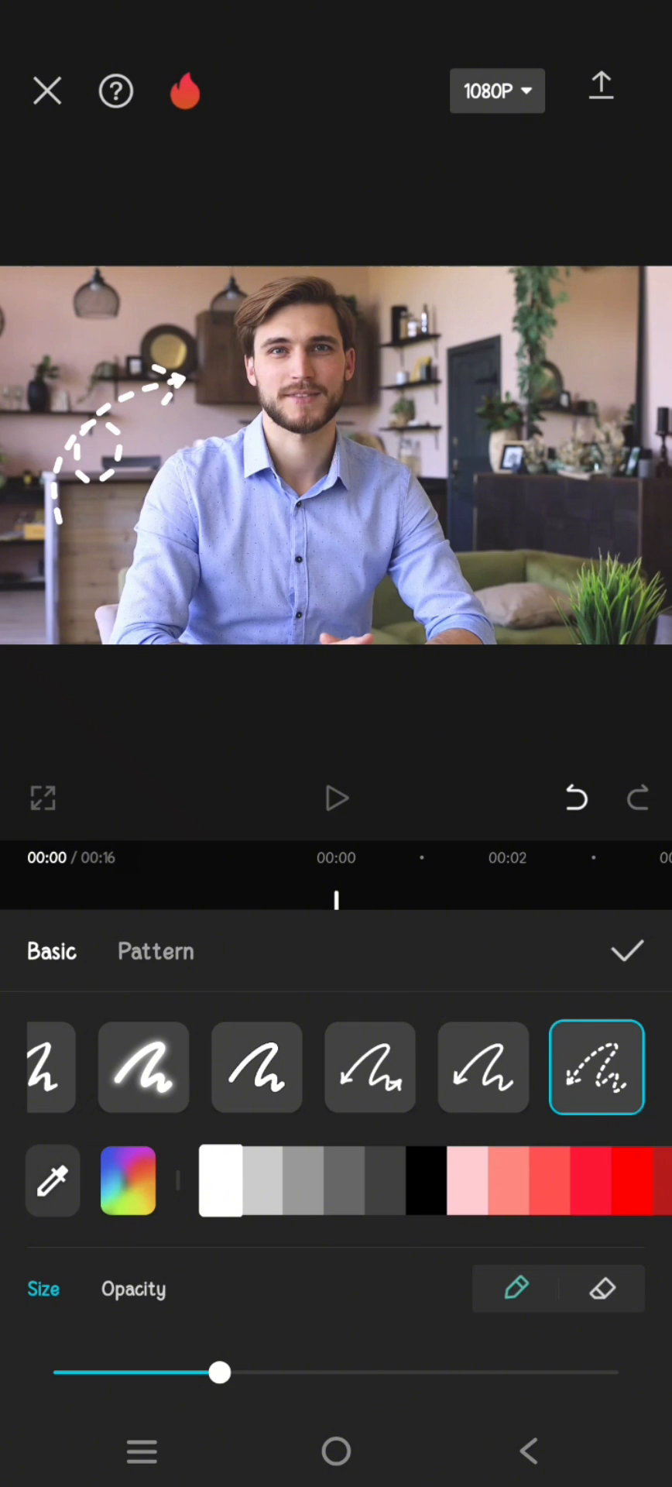
Confirm the arrow drawing as an overlay clip and open its Animations options
click(627, 951)
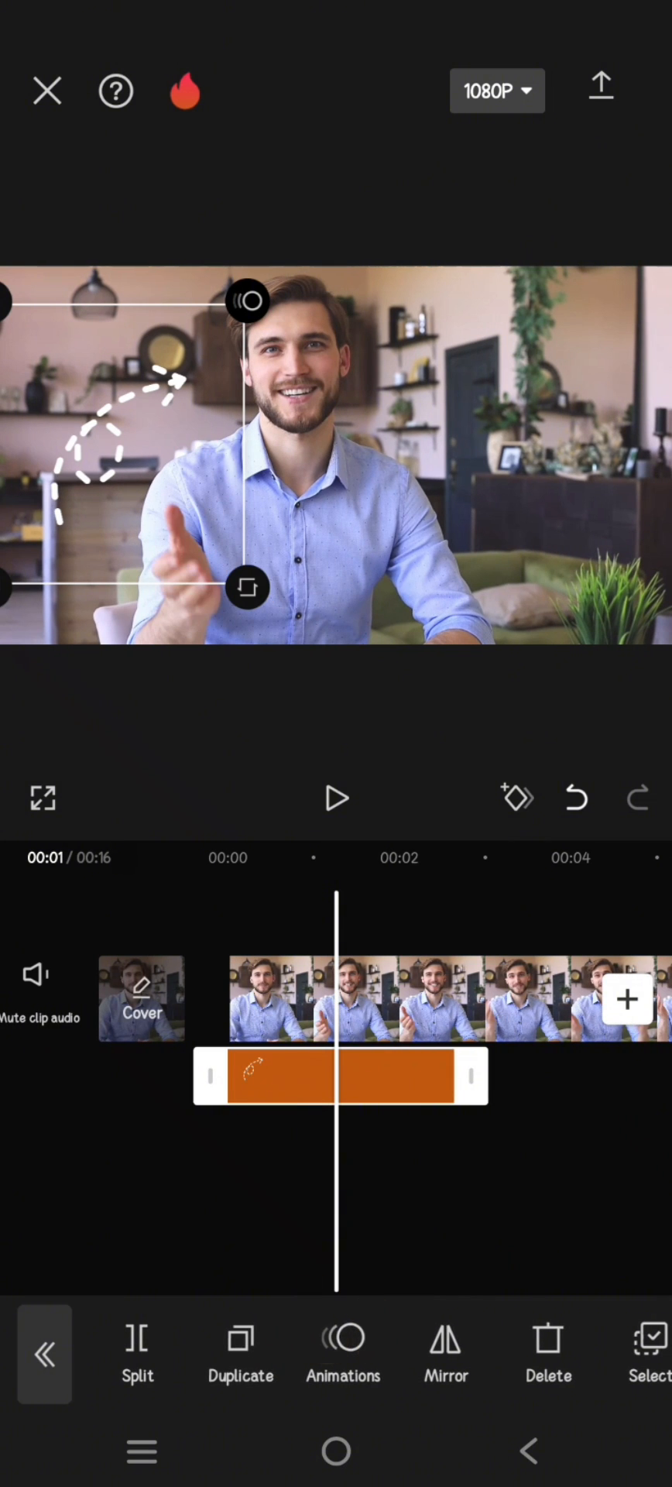
click(342, 1354)
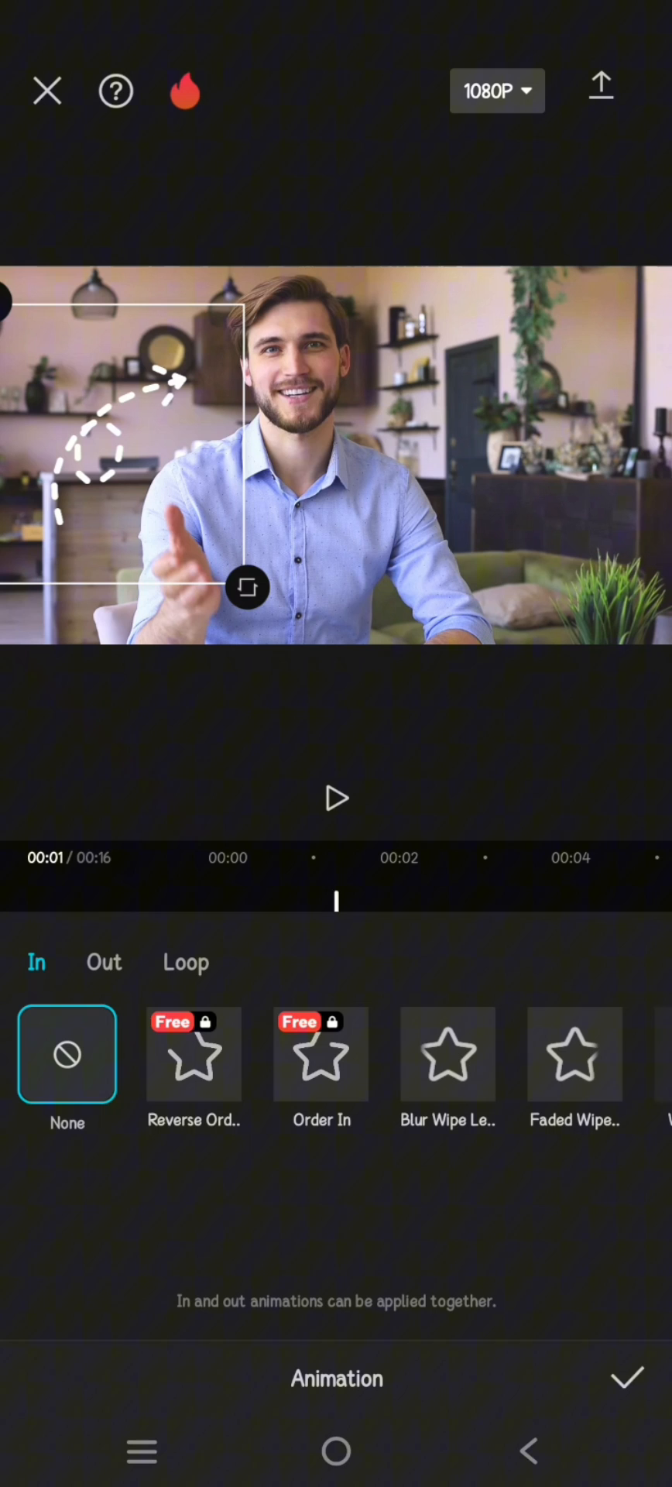
Apply the Order In entrance animation at about 1.1 seconds and confirm
click(321, 1053)
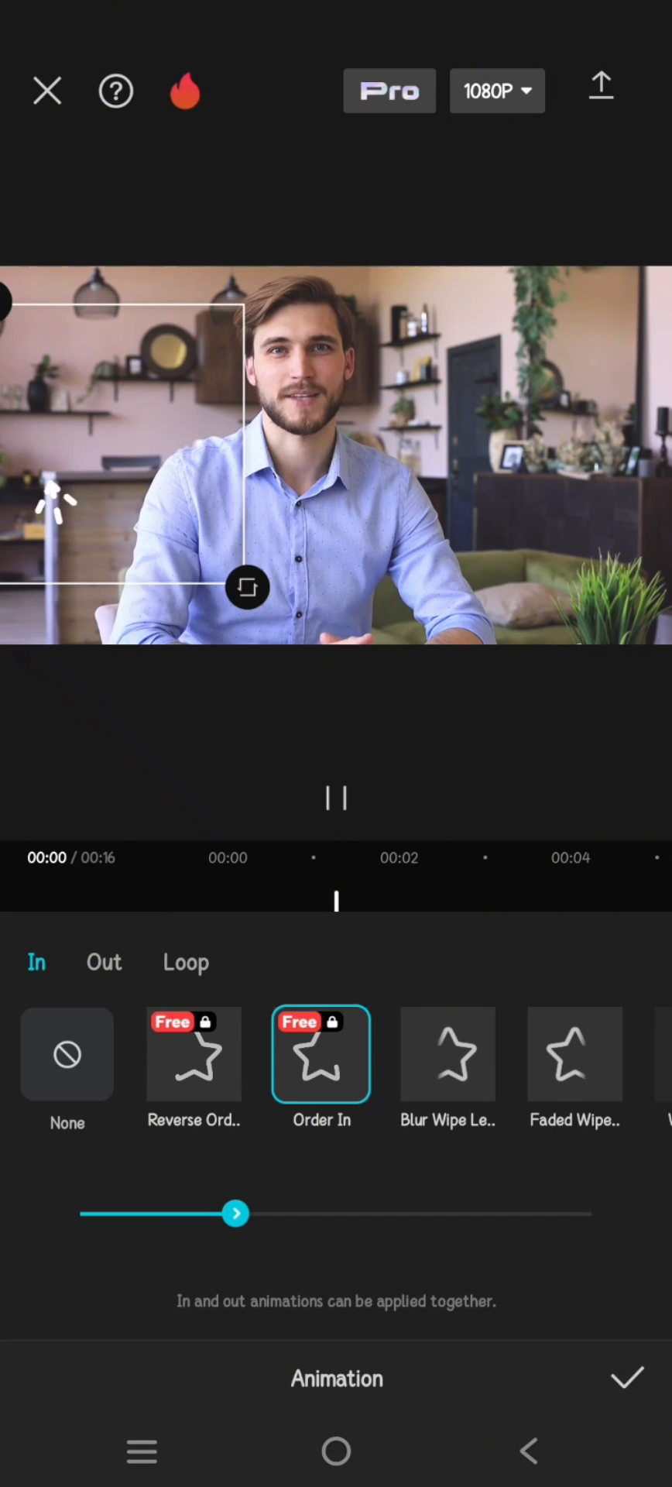
click(335, 797)
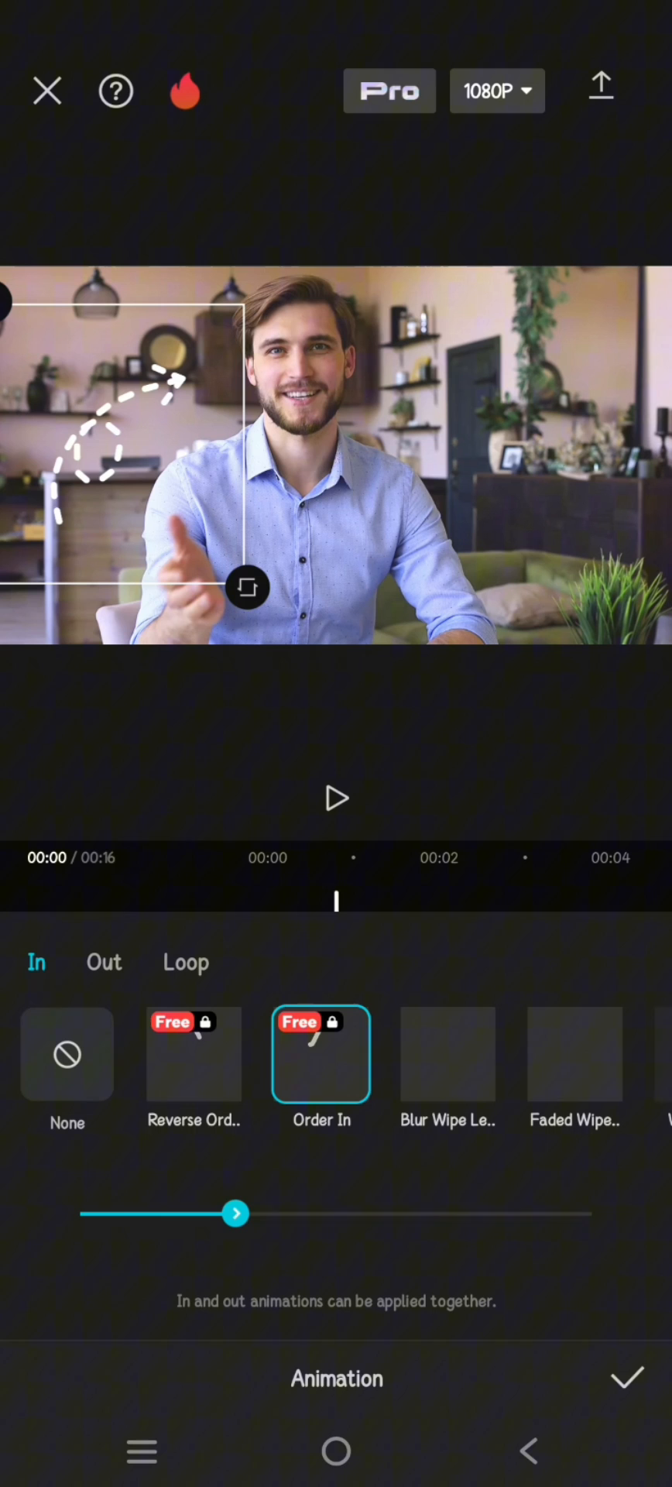
drag(237, 1213, 313, 1213)
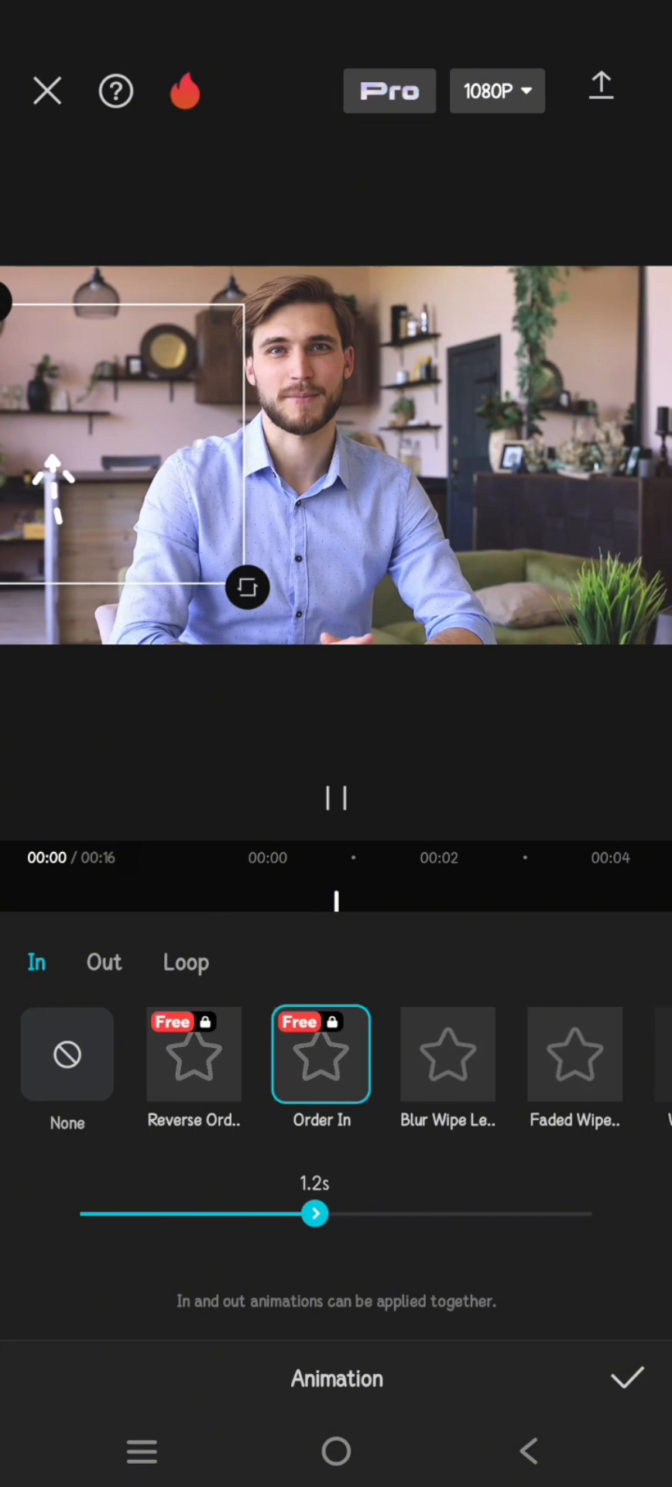
drag(314, 1213, 287, 1214)
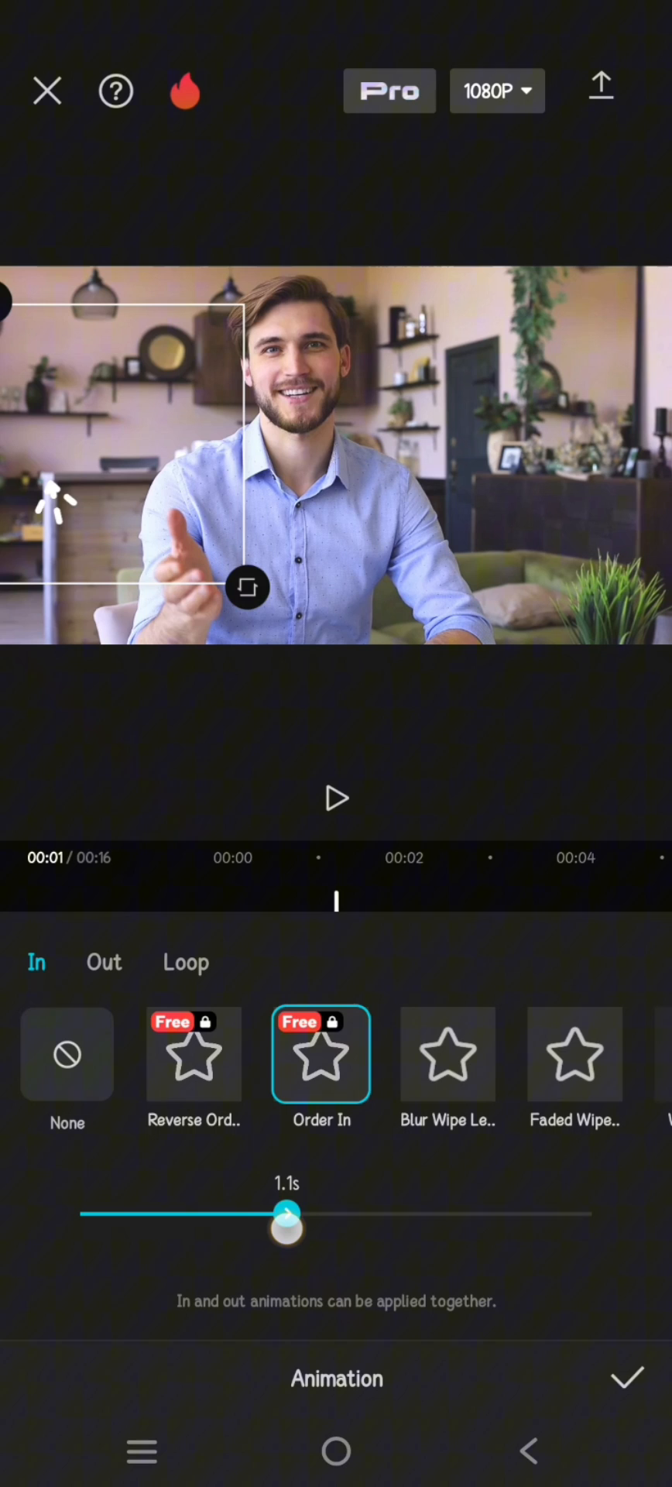
click(626, 1377)
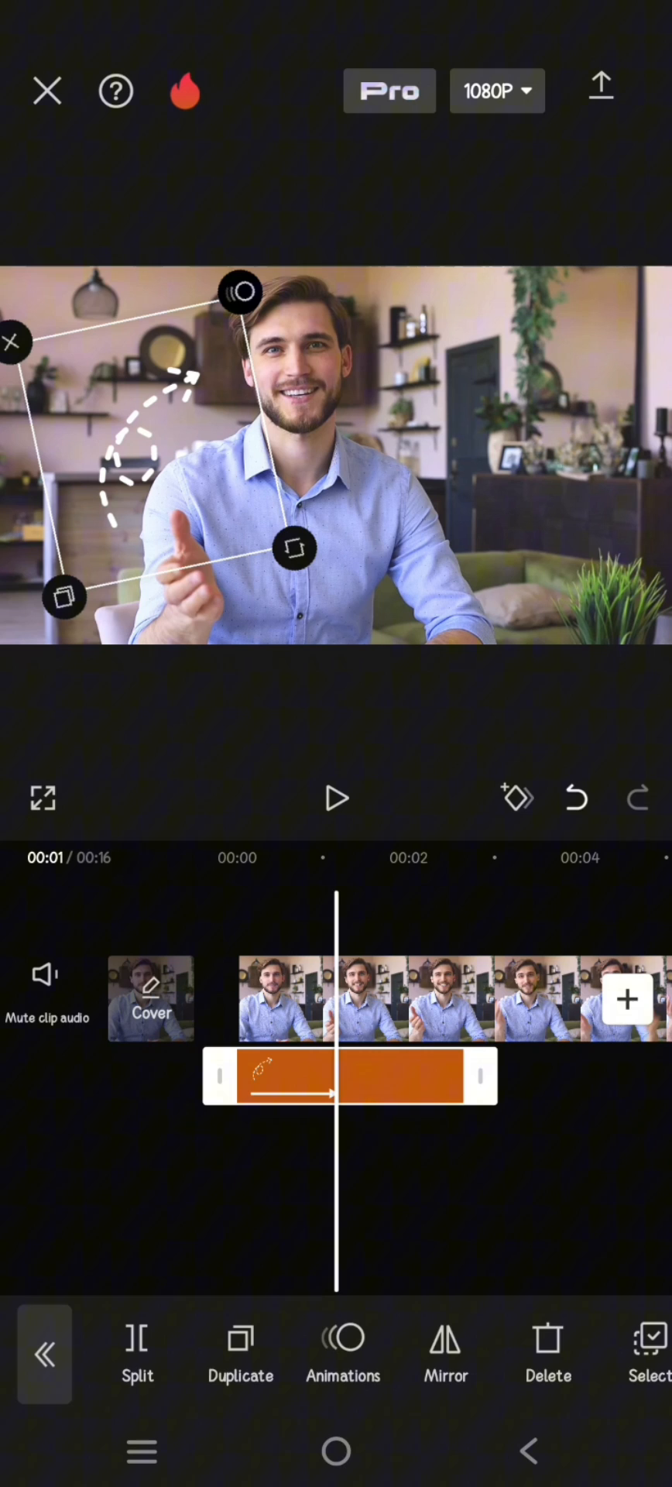
Lengthen Order In to about 1.6 seconds, confirm, and play the preview
click(342, 1352)
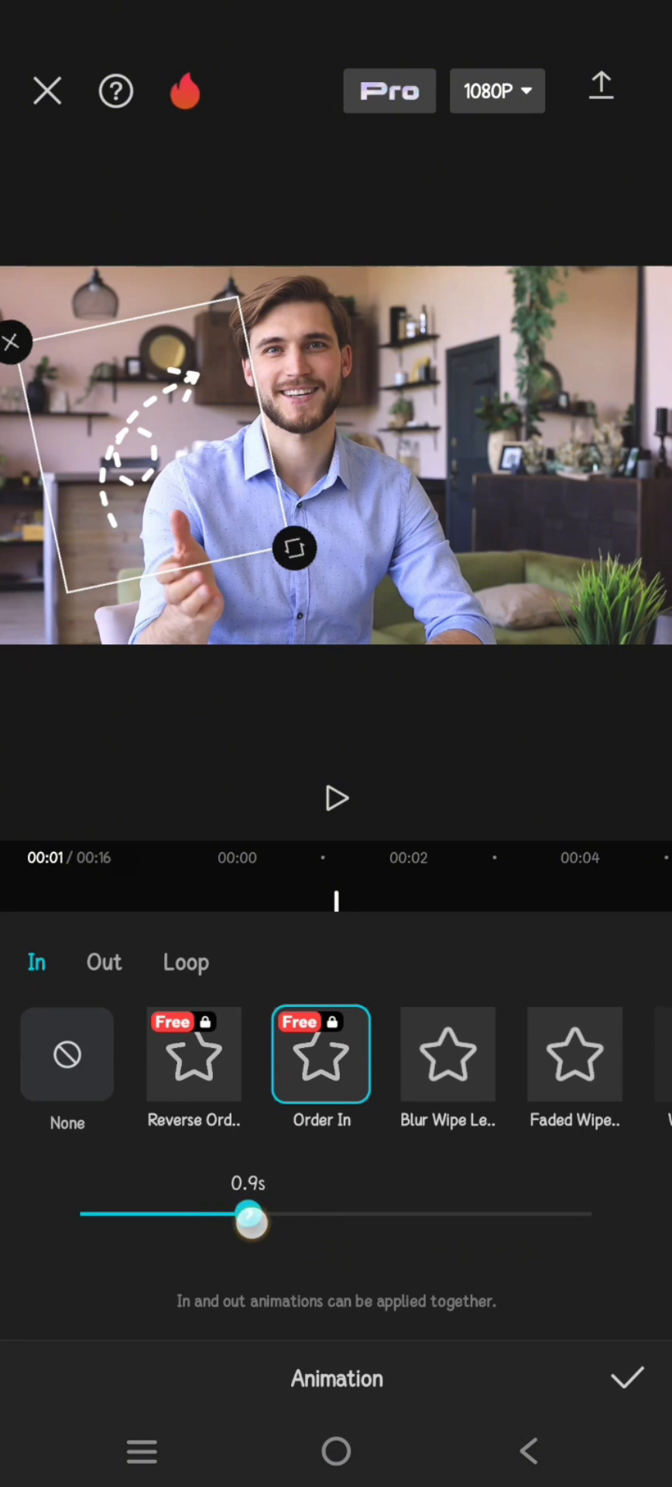
drag(249, 1215, 384, 1215)
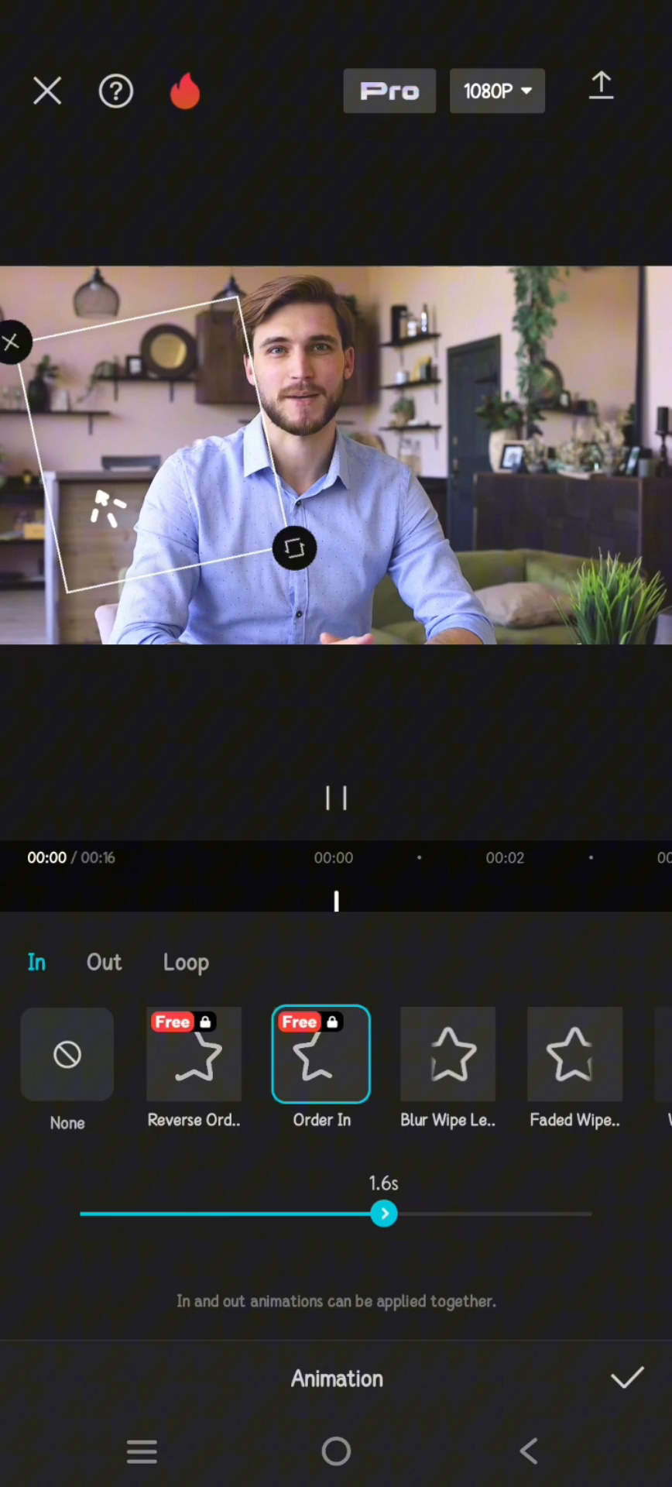
click(626, 1378)
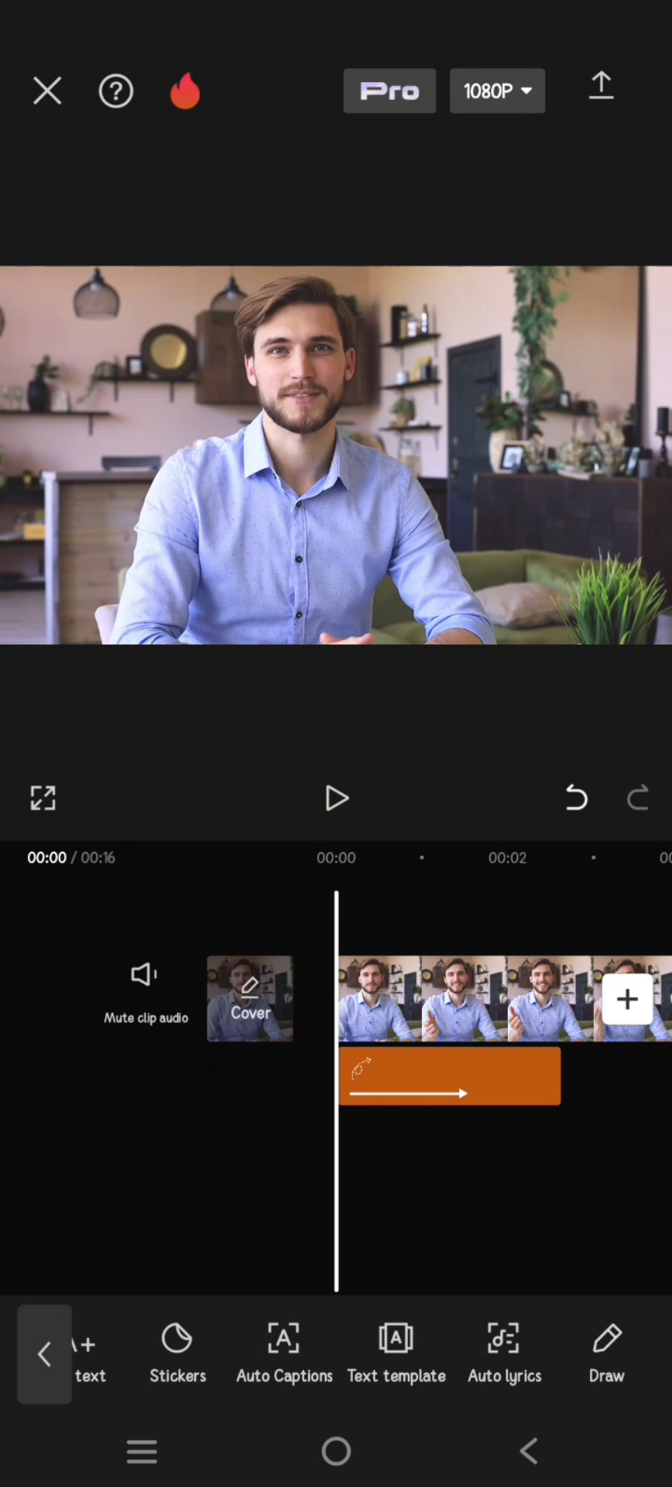
click(335, 799)
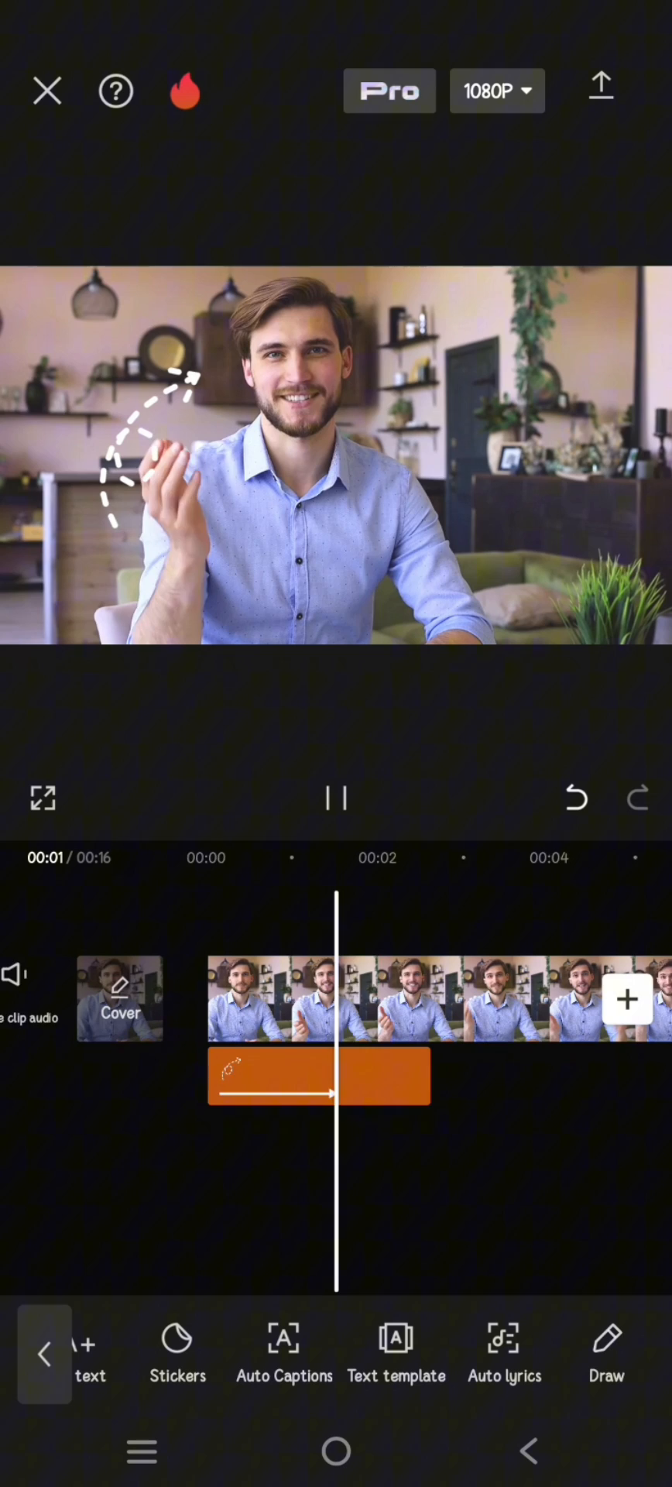